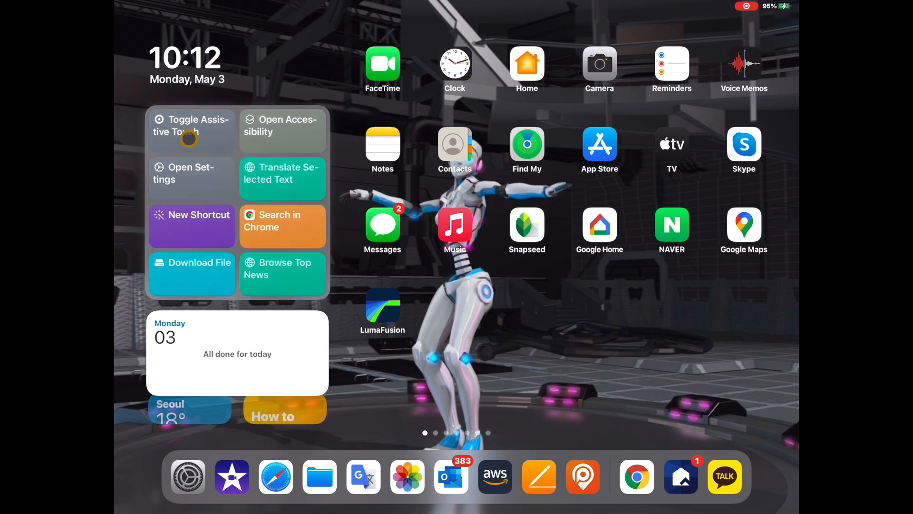
- Run the Toggle Assistive Touch shortcut from the widget to show the AssistiveTouch target
left_click(190, 131)
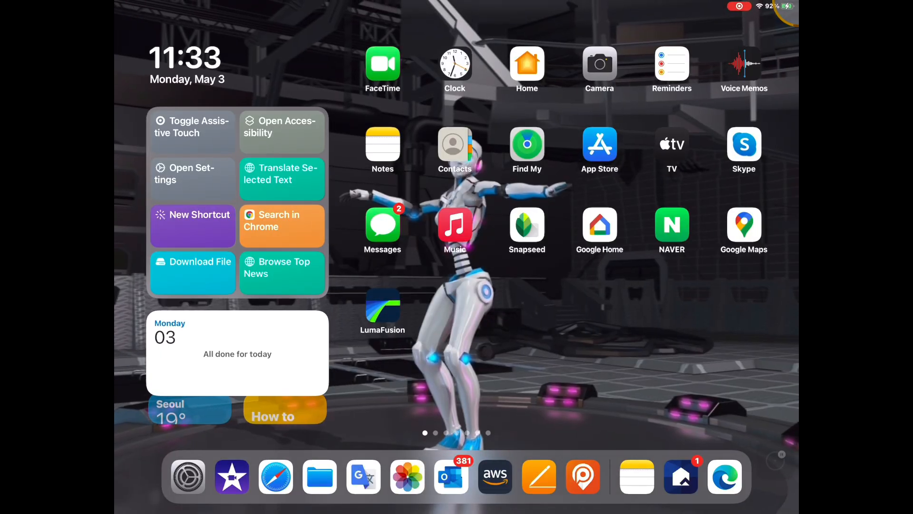
- Switch to Microsoft Edge and view the mail inbox tab
scroll("down", 3)
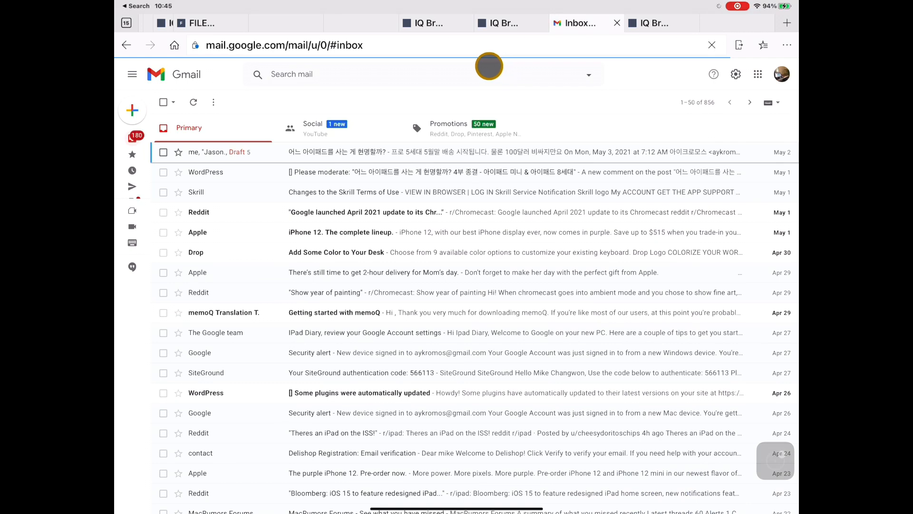
left_click(132, 74)
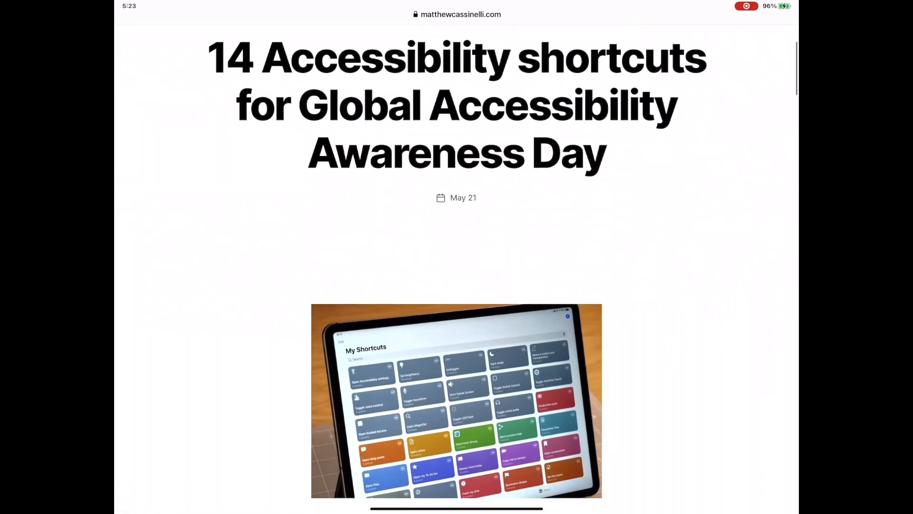
scroll("down", 3)
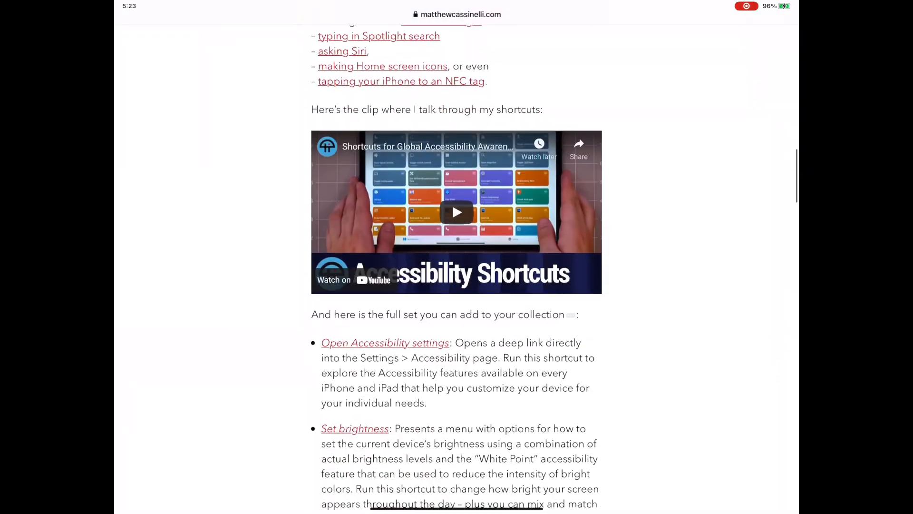
scroll("down", 3)
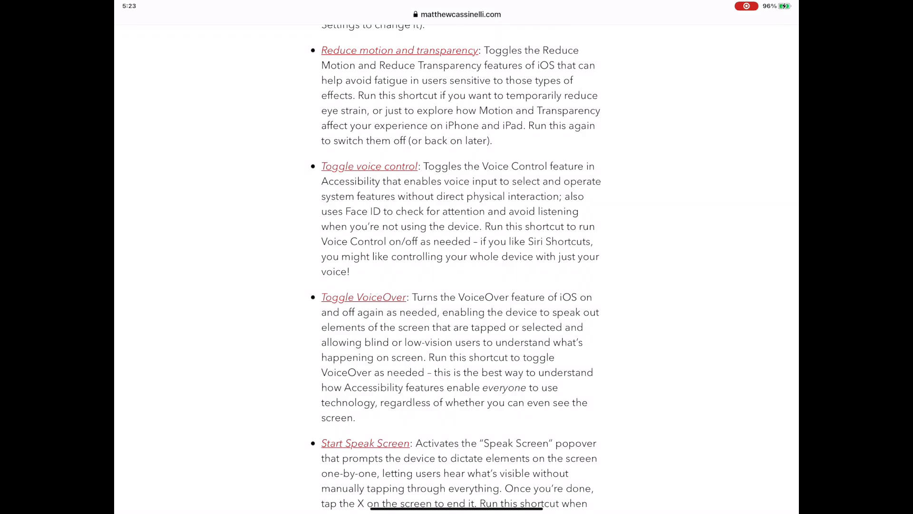
scroll("down", 3)
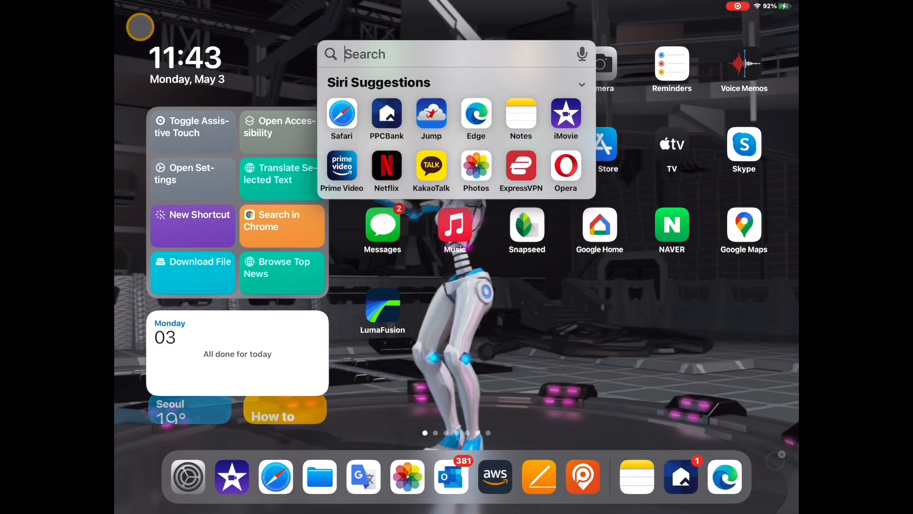
- Search Spotlight for 'shortcuts' and choose the Shortcuts app result
type("shorc")
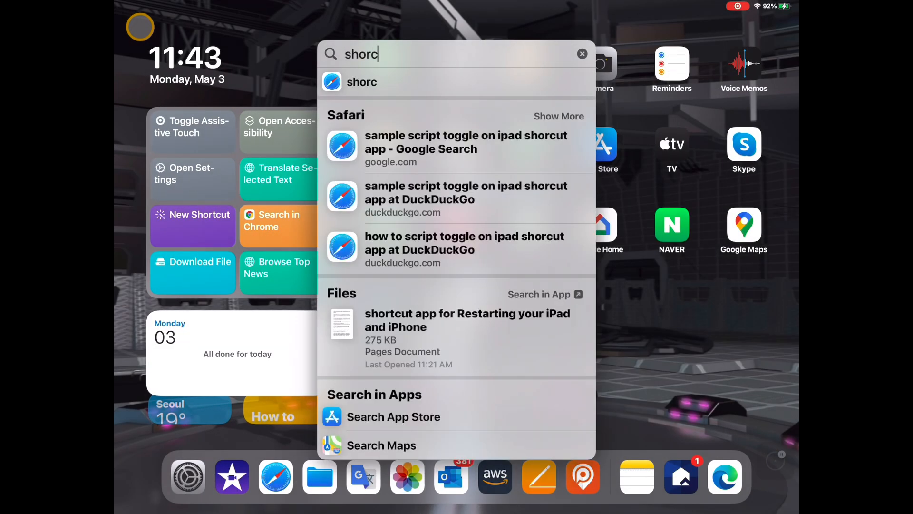
type("shortcuts")
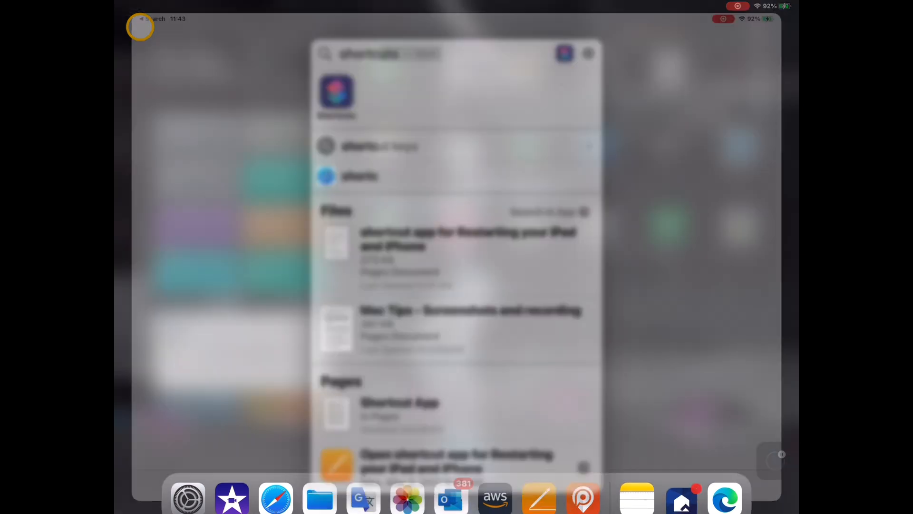
left_click(334, 93)
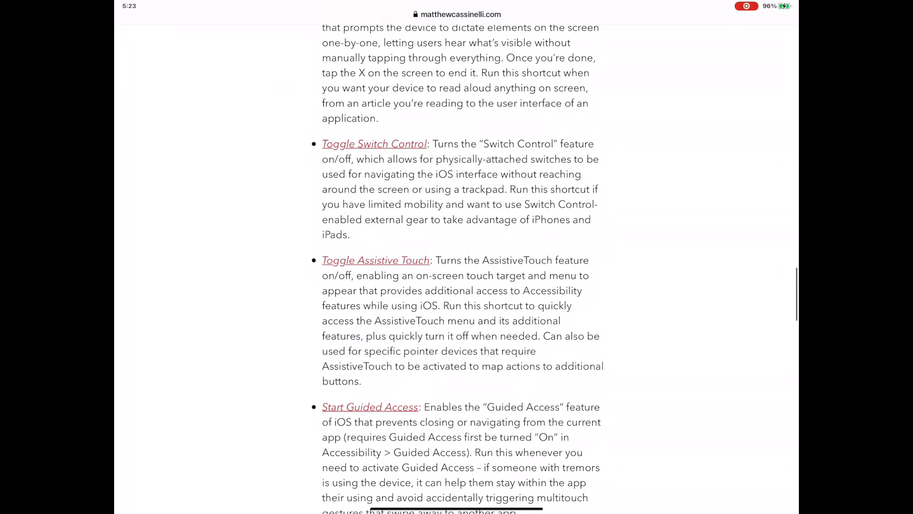
- In the Shortcuts settings pane, switch on Allow Untrusted Shortcuts
left_click(375, 259)
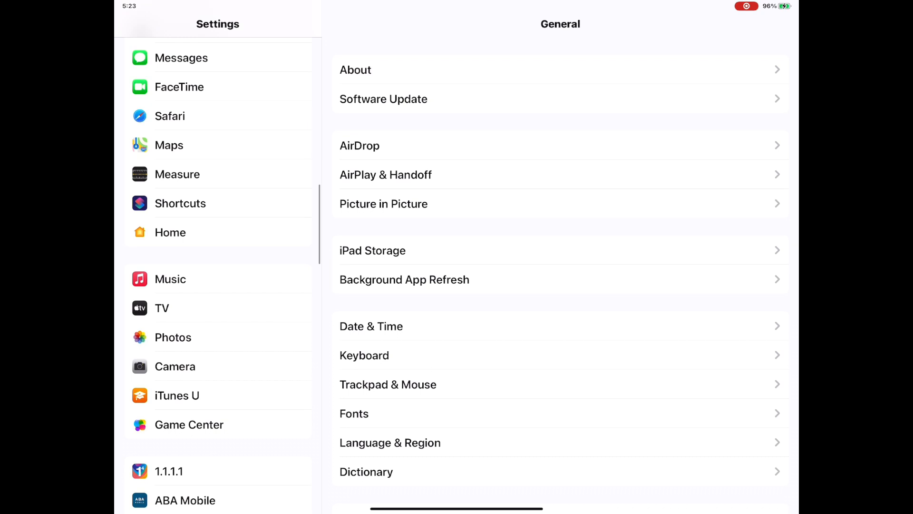
left_click(181, 202)
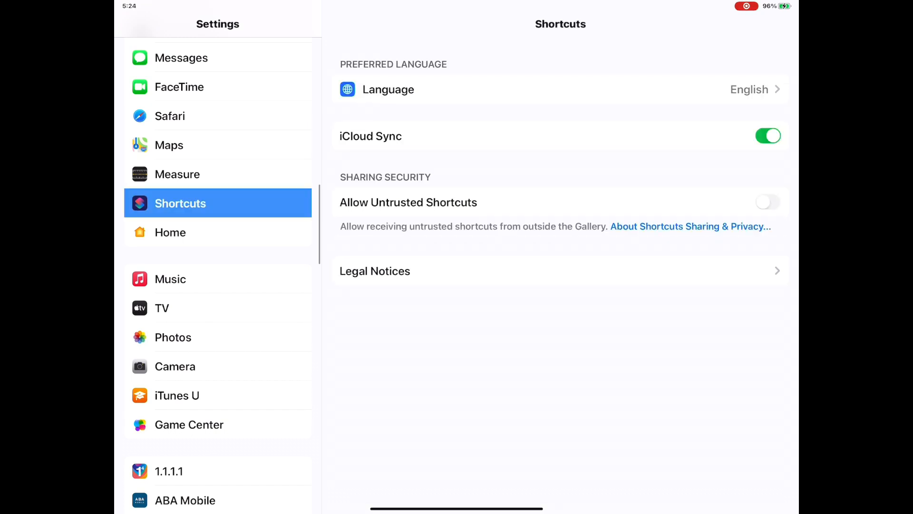
left_click(769, 202)
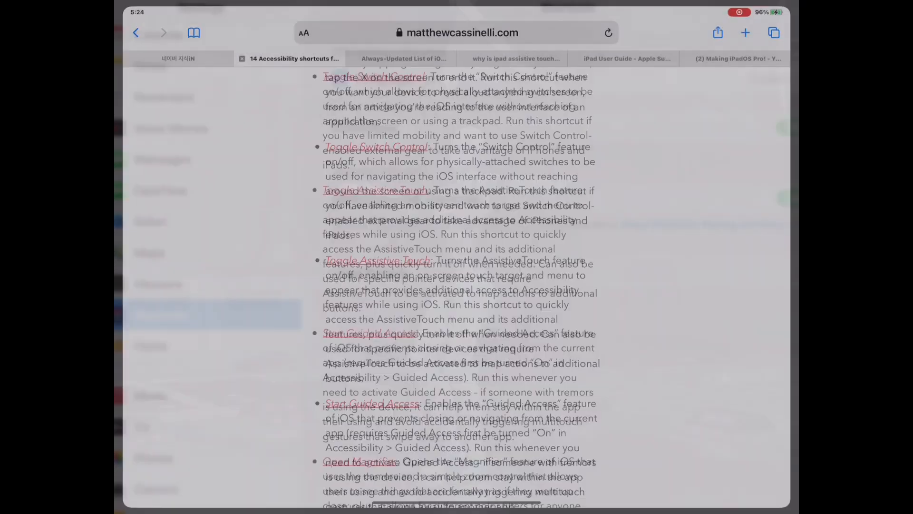
- Add the Toggle Assistive Touch shortcut from the article as an untrusted shortcut
scroll("down", 3)
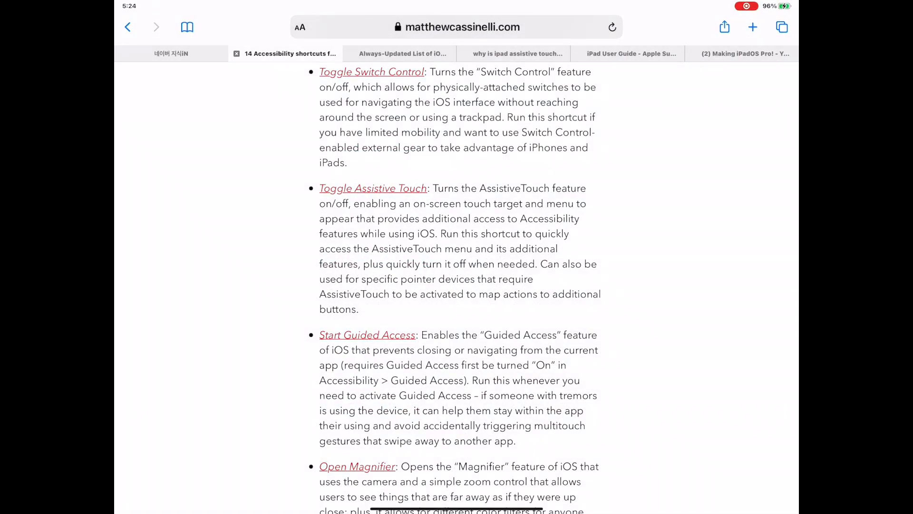
scroll("down", 3)
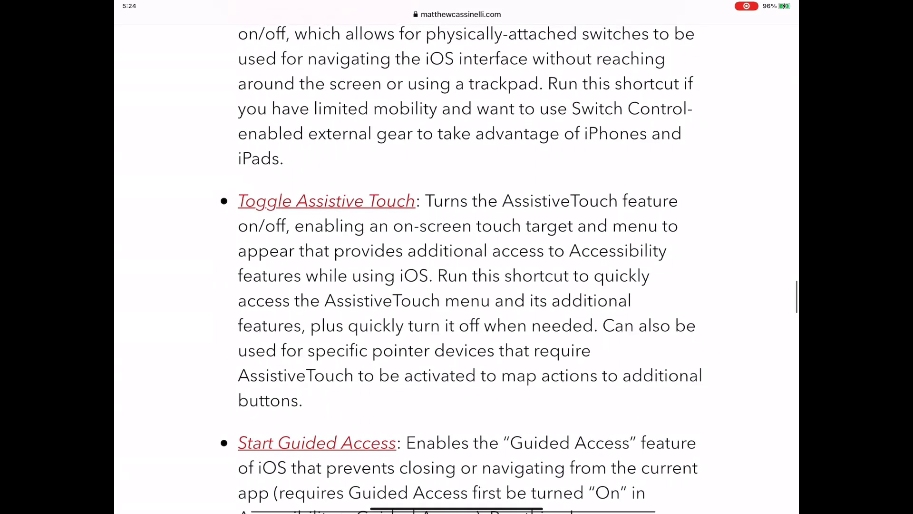
left_click(326, 200)
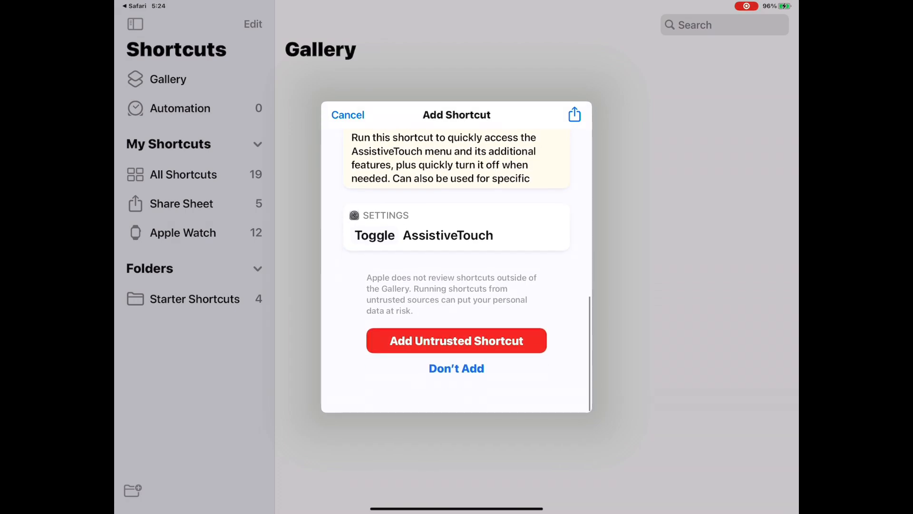
left_click(457, 341)
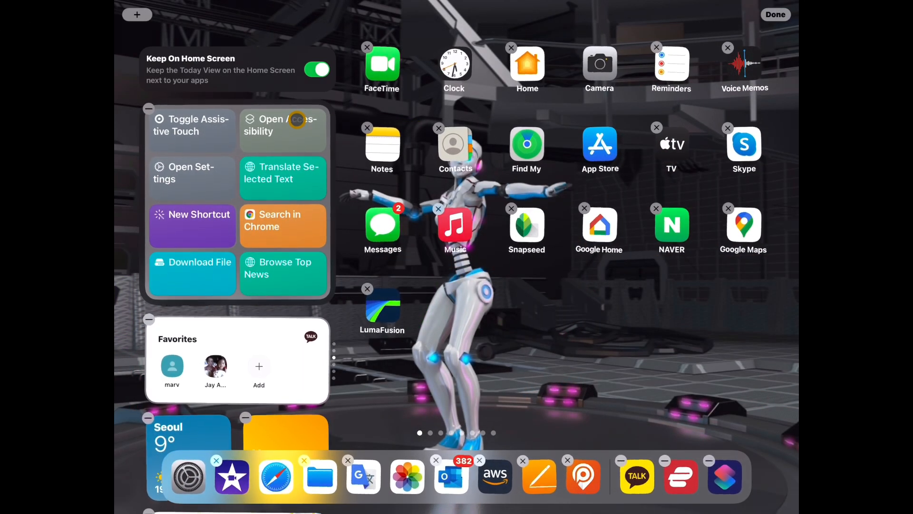
- From home screen edit mode, choose the Shortcuts widget in the widget gallery
left_click(137, 14)
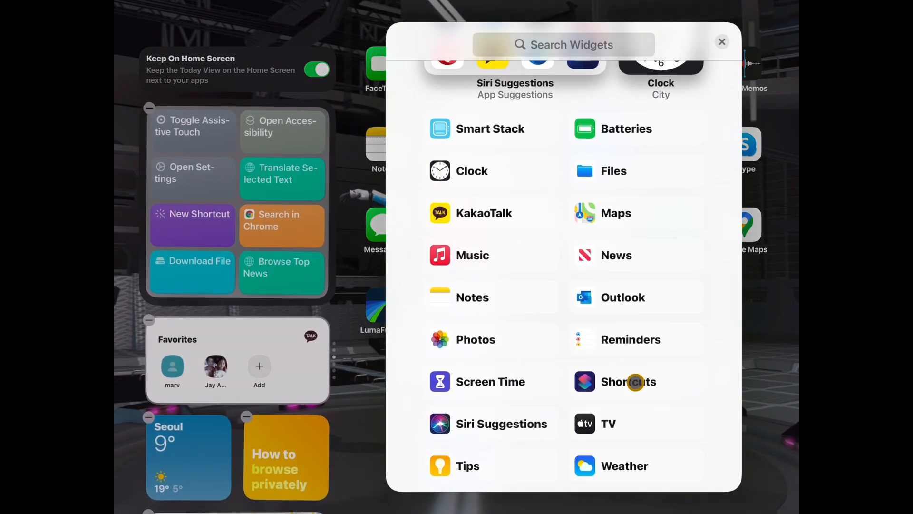
mouse_move(621, 407)
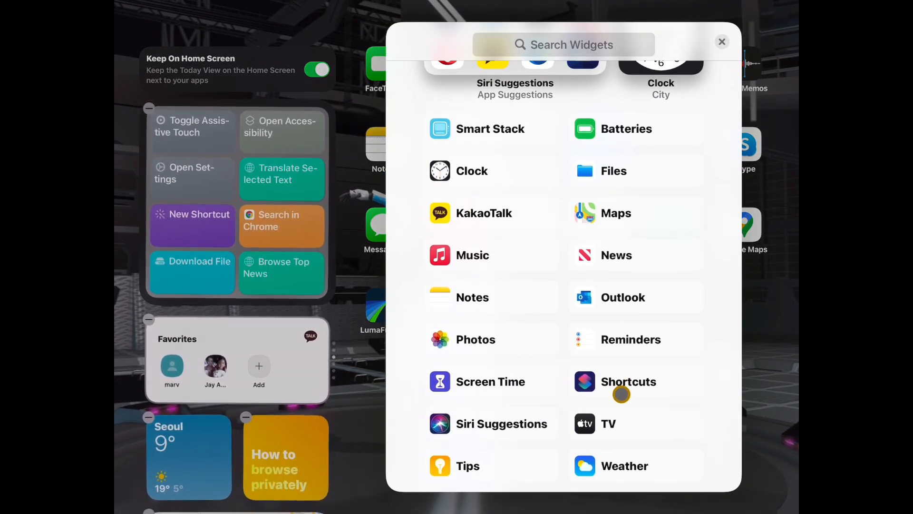
left_click(722, 41)
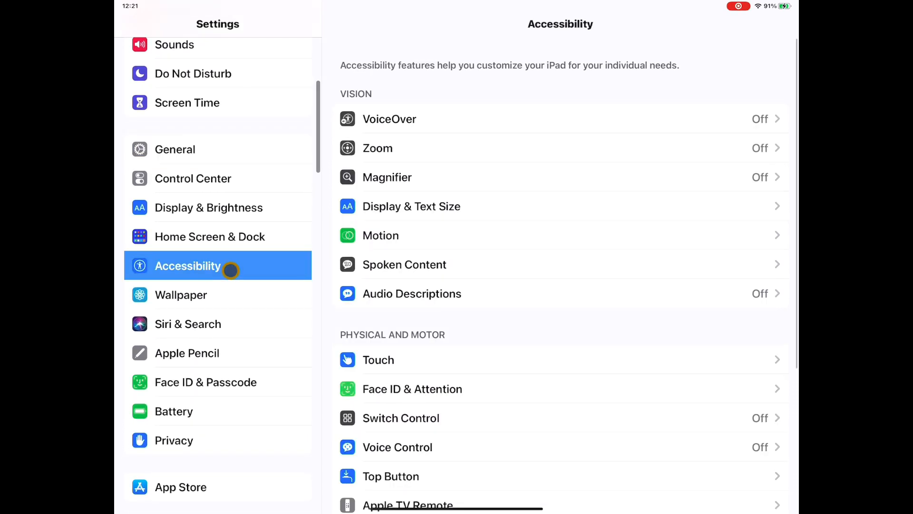
- In Accessibility, toggle AssistiveTouch on and back off
left_click(378, 360)
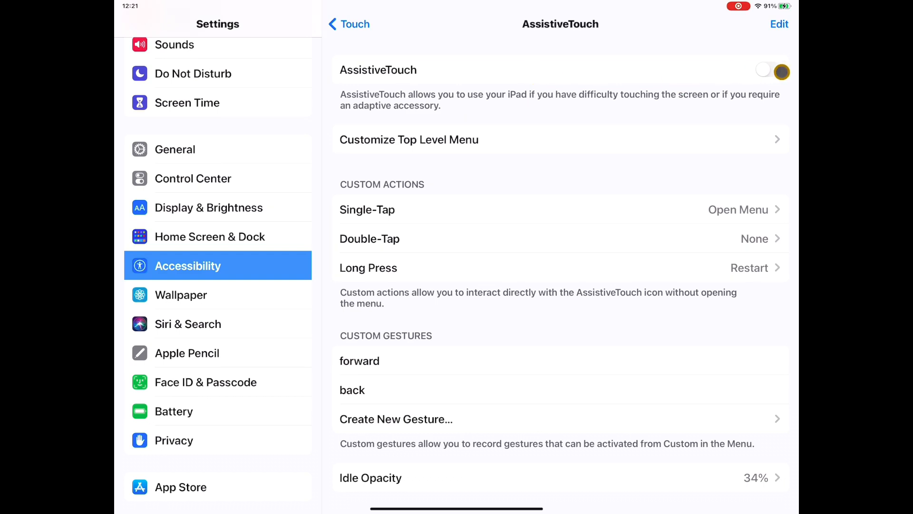
left_click(774, 70)
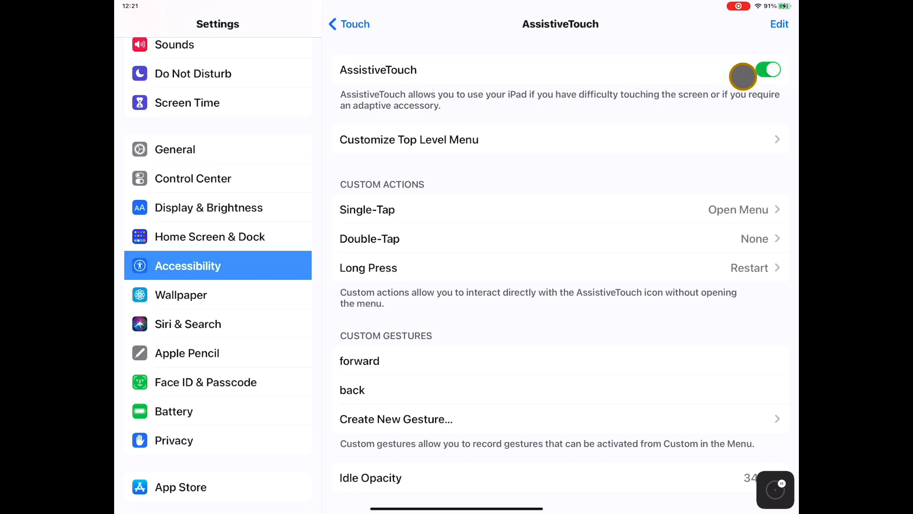
left_click(768, 70)
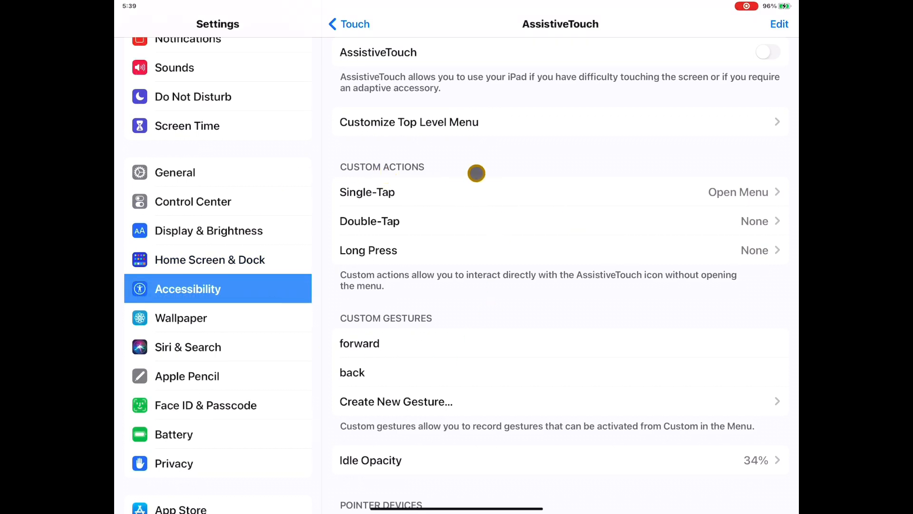
mouse_move(512, 207)
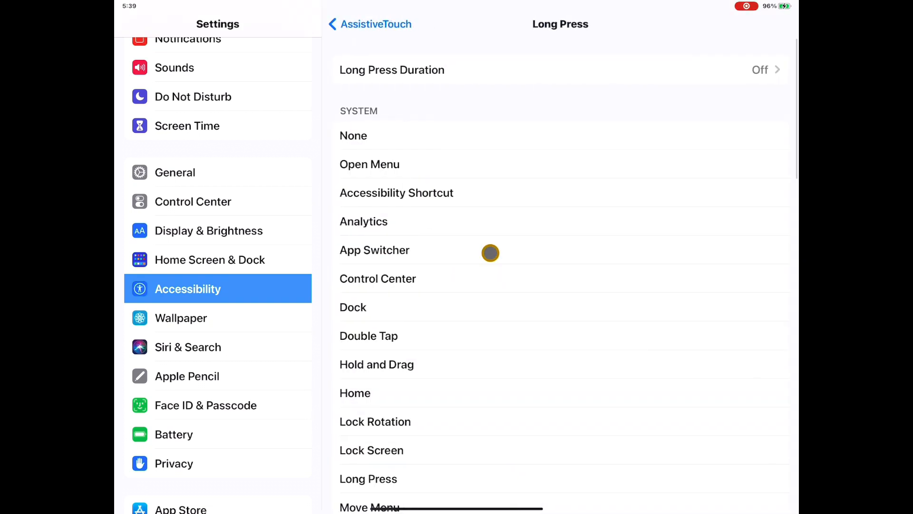
- Set the AssistiveTouch Long Press custom action to Restart
scroll("down", 3)
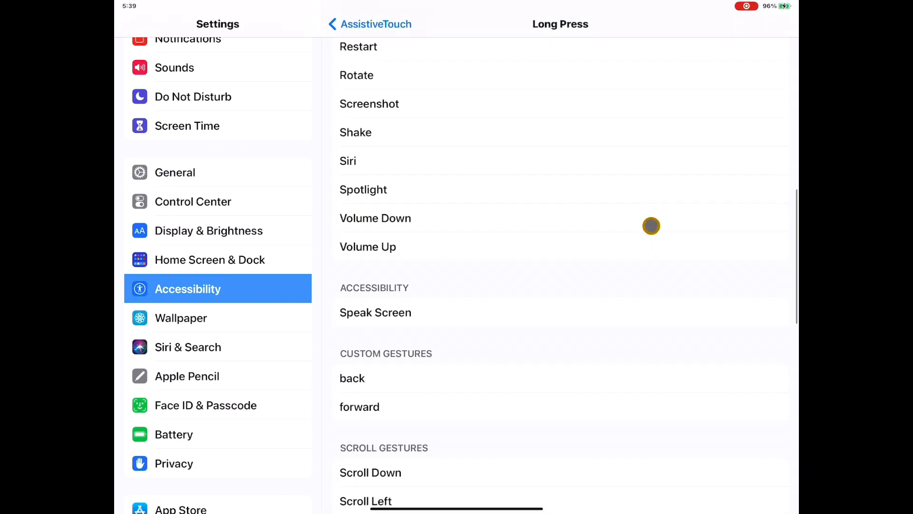
scroll("down", 3)
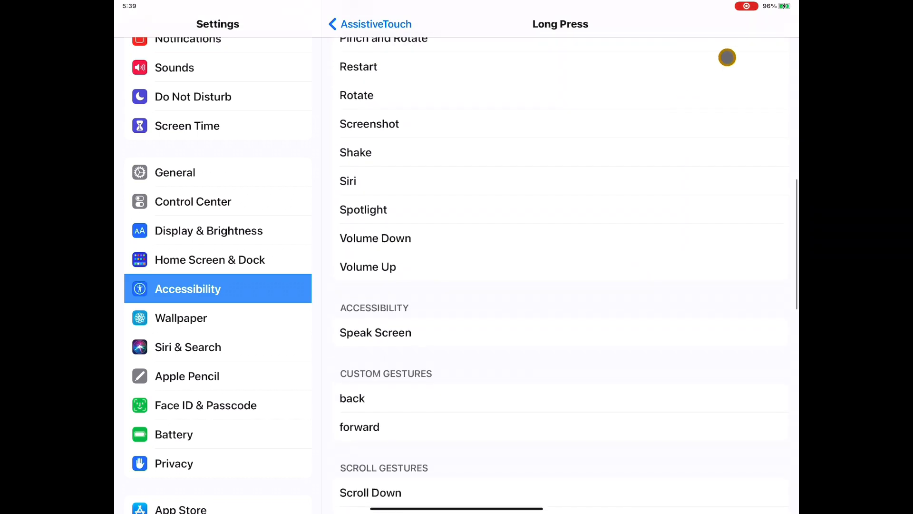
left_click(358, 66)
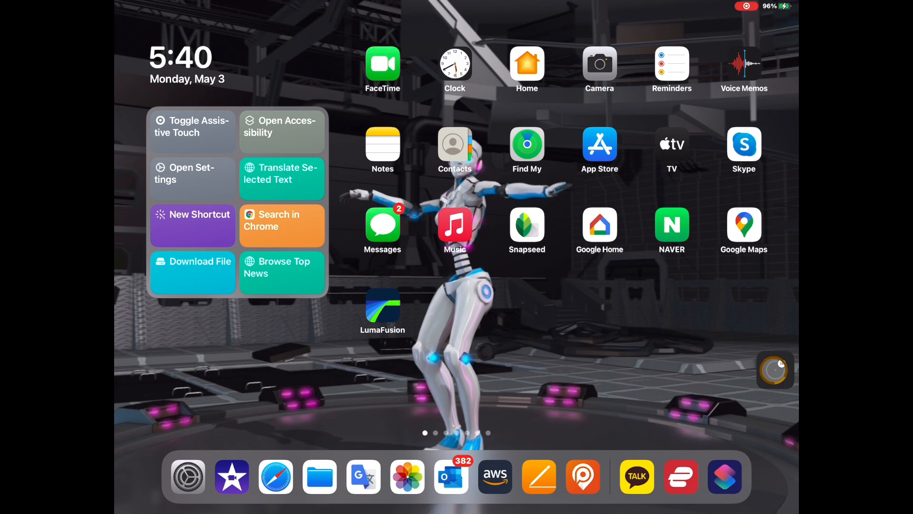
- Open the AssistiveTouch menu from the home screen and pick an item
left_click(776, 370)
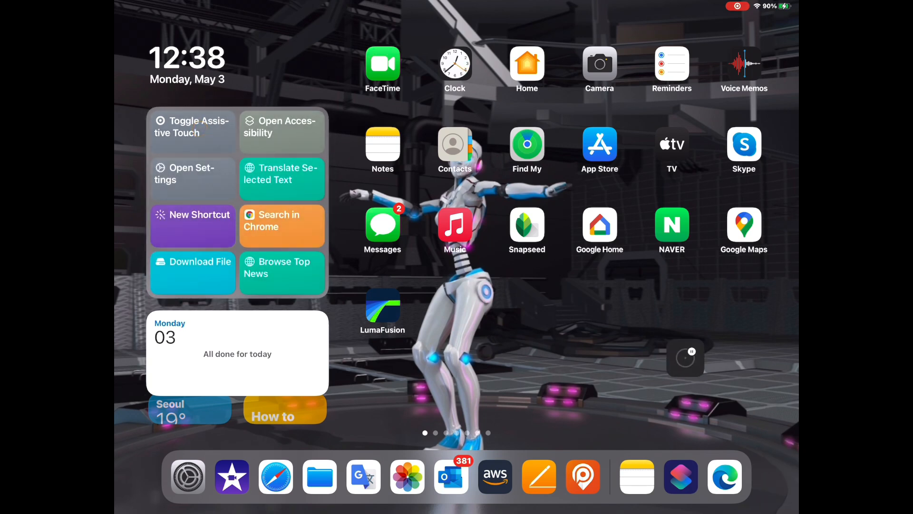
left_click(200, 129)
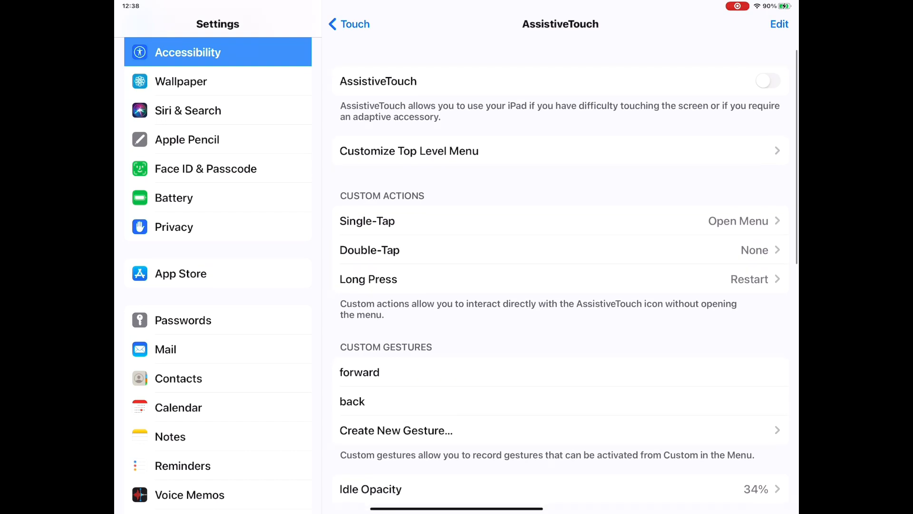
- Scroll the AssistiveTouch page to review Long Press set to Restart
scroll("down", 3)
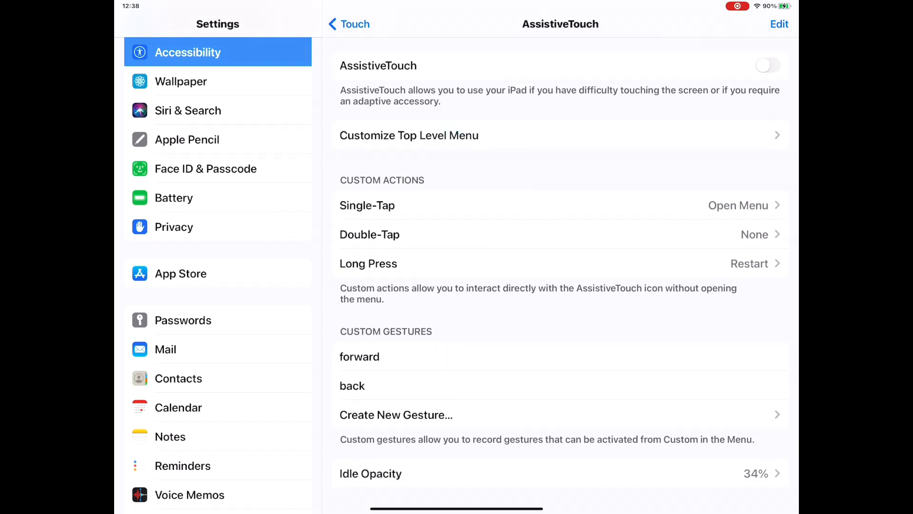